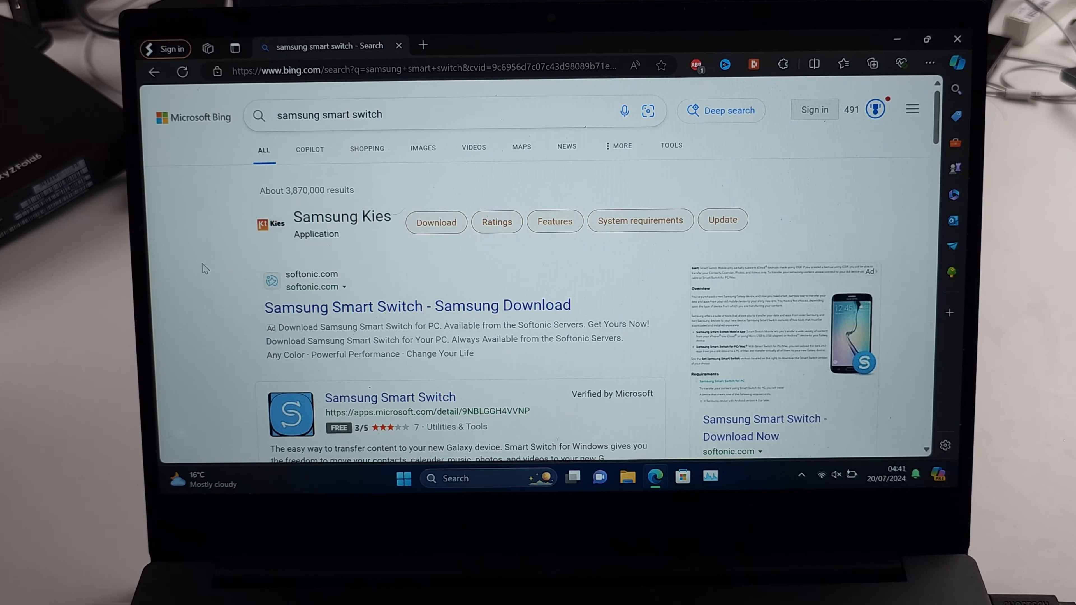
Step: Go to the 'Samsung Smart Switch | Samsung UK' result from the Bing search results
scroll("down", 3)
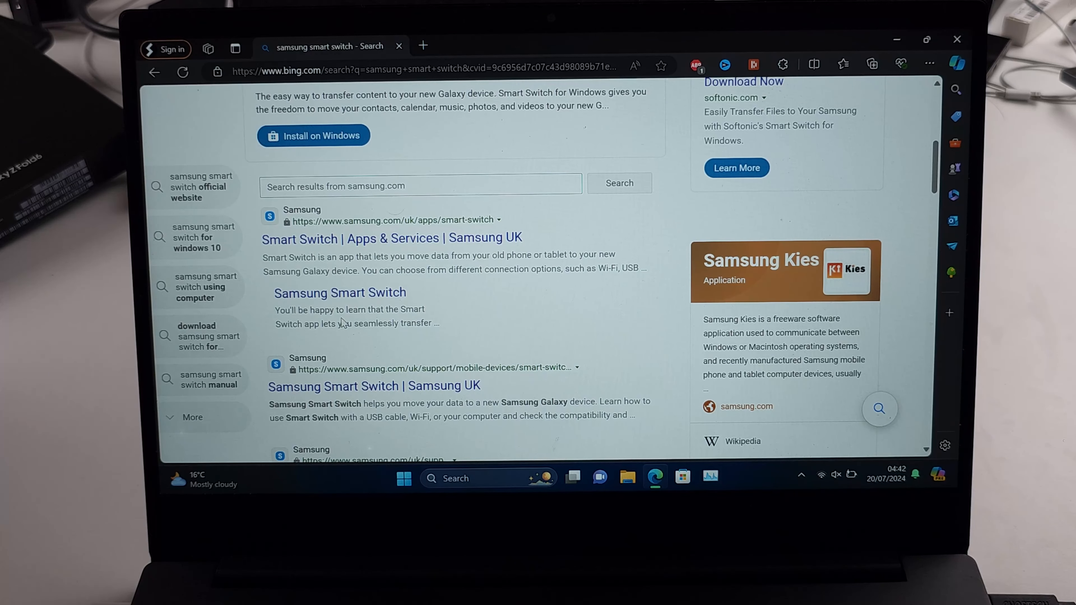
scroll("down", 3)
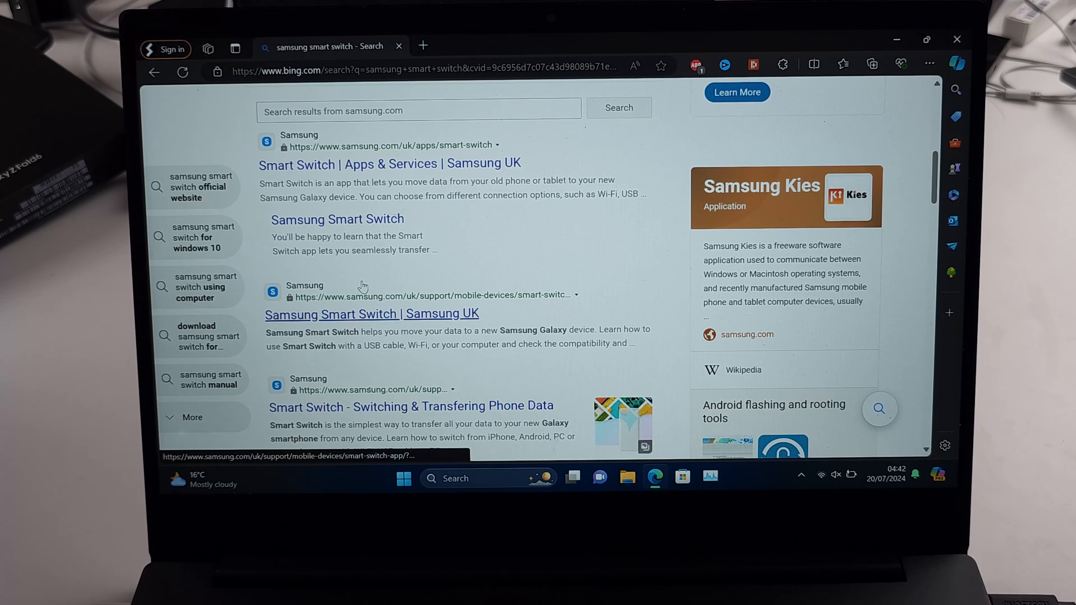
scroll("down", 3)
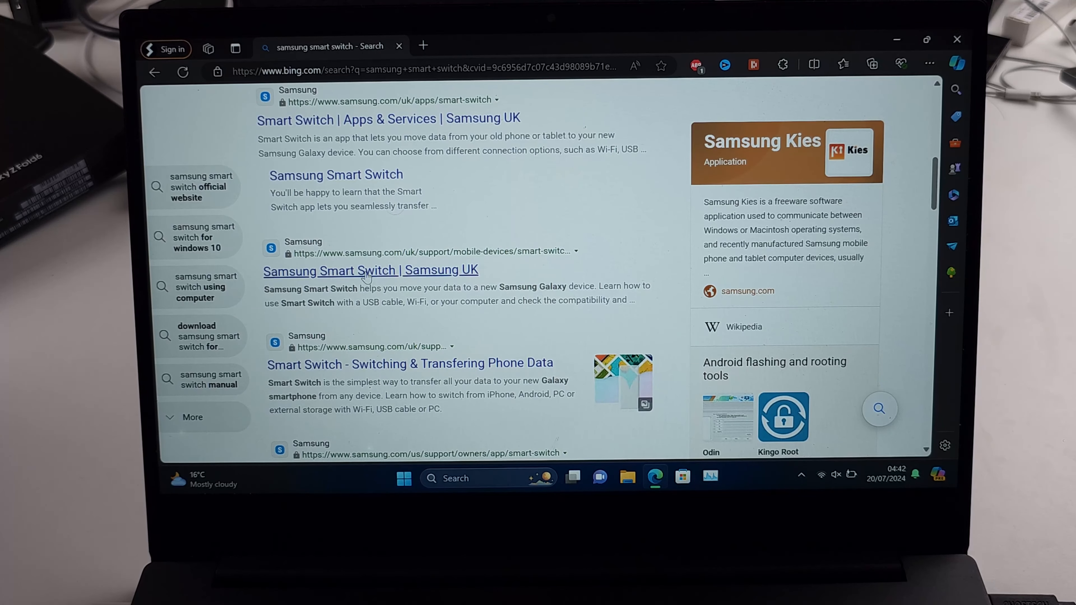
left_click(370, 269)
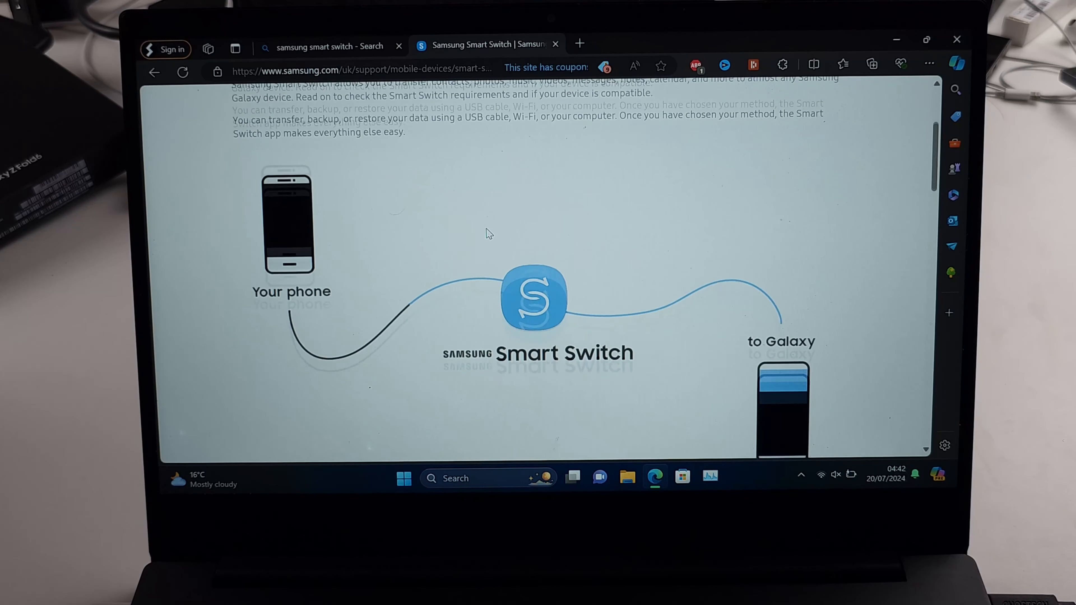
Step: Download the Windows version of Smart Switch from Samsung's Download Smart Switch section
scroll("down", 3)
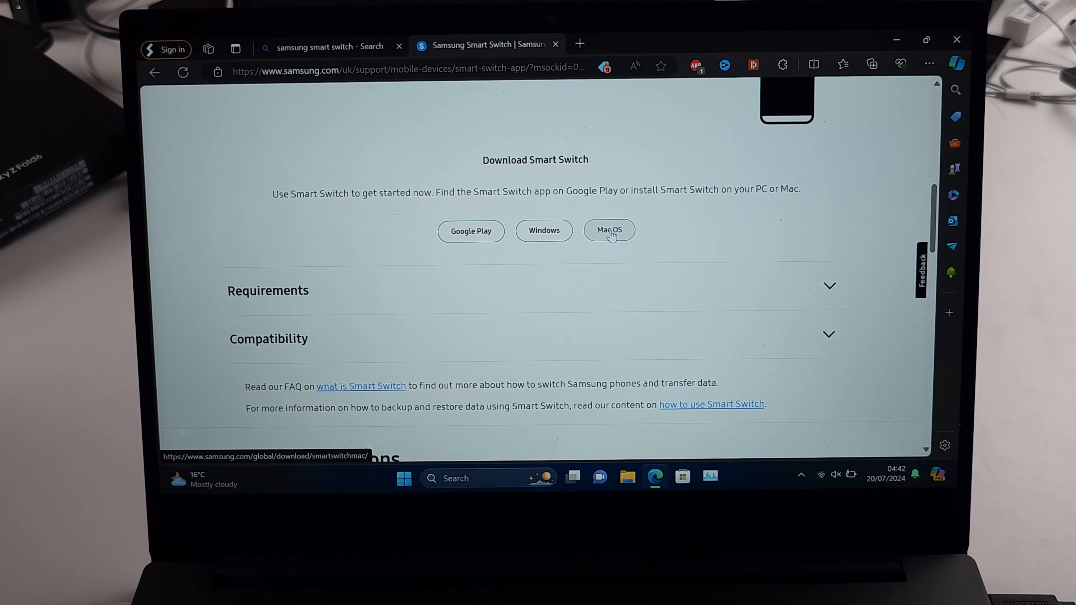
mouse_move(543, 229)
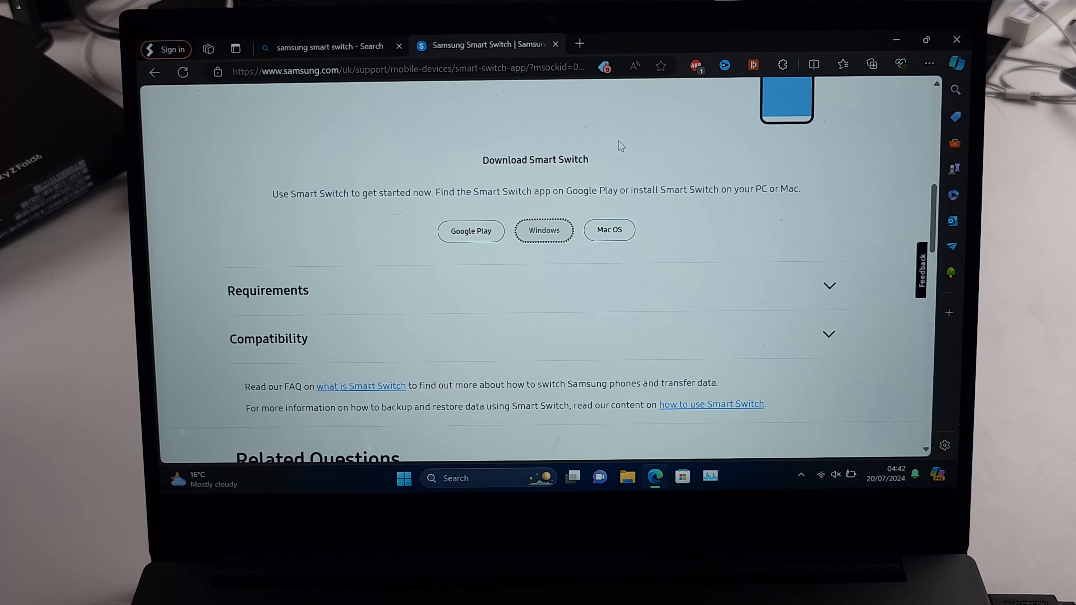
left_click(871, 64)
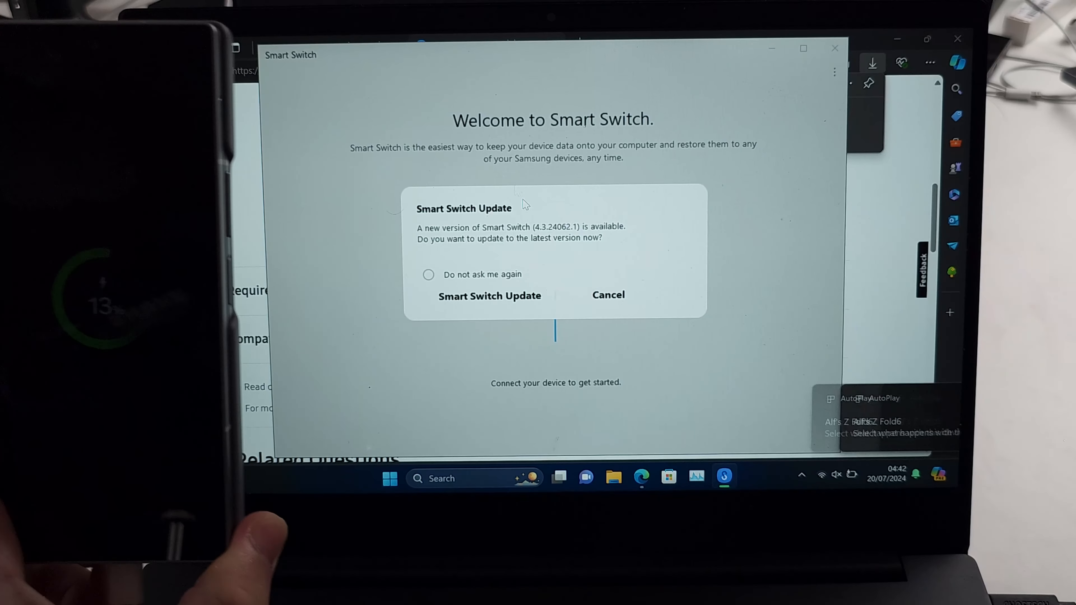
Step: Decline the Smart Switch update to version 4.3.24062.1 via Cancel
left_click(607, 294)
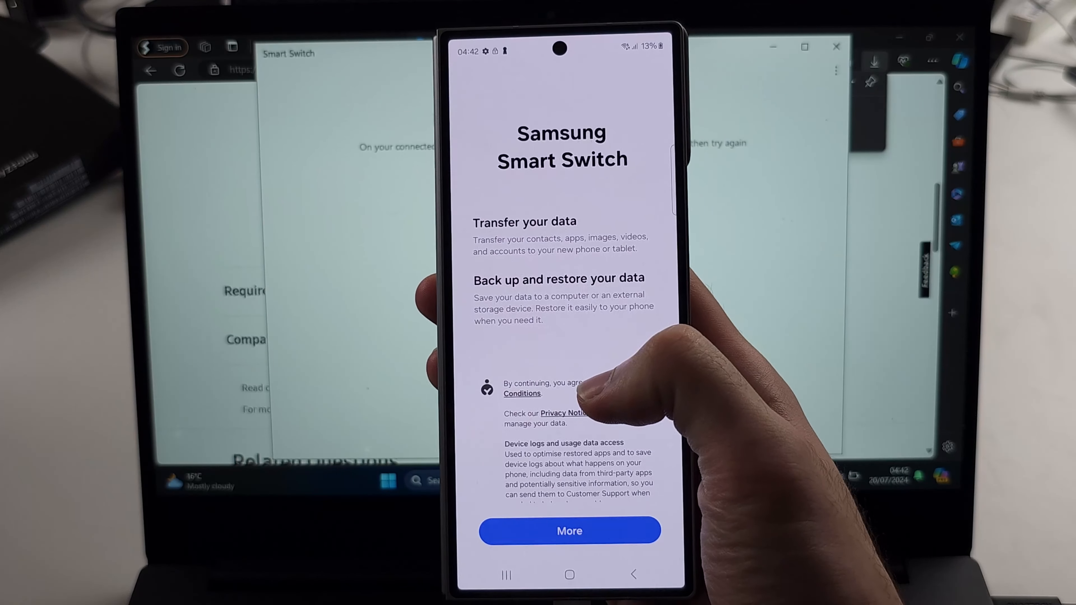
Step: Reveal the rest of the Smart Switch terms on the phone and agree to continue
left_click(569, 531)
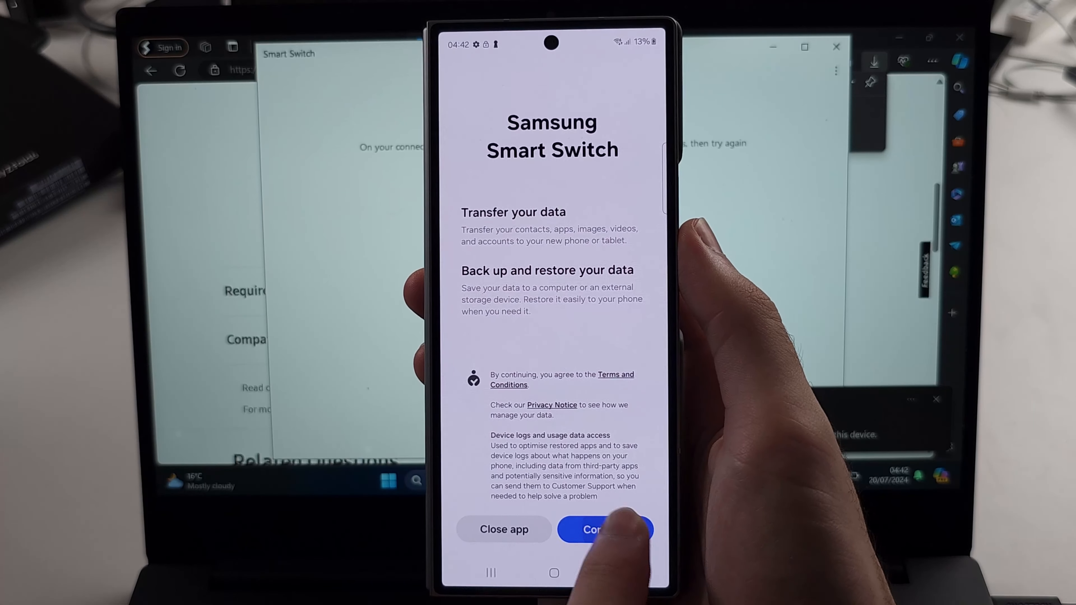
left_click(604, 529)
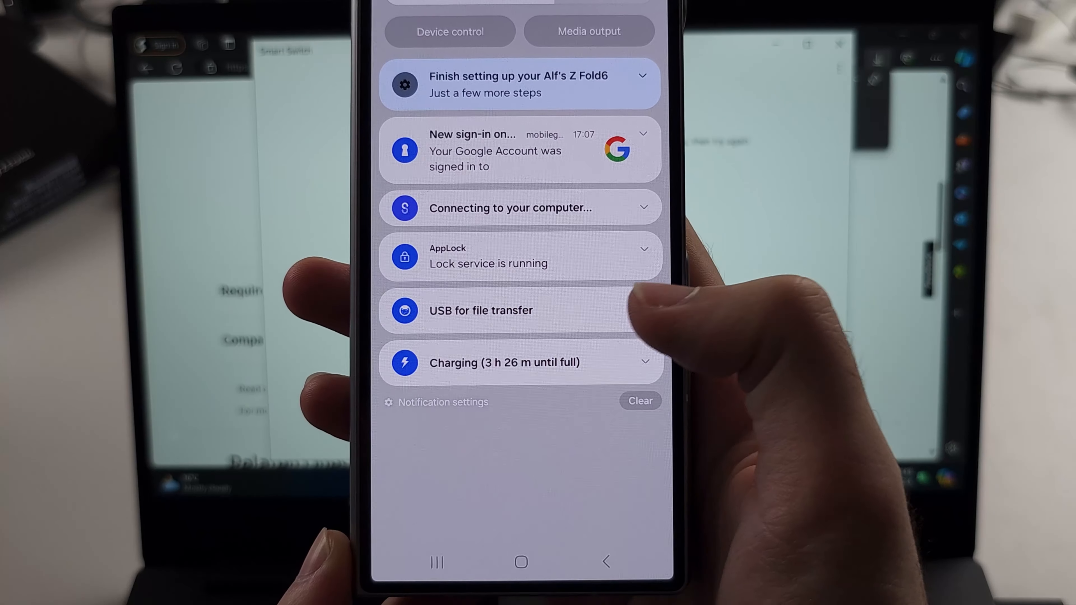
Step: Expand the 'USB for file transfer' notification and bring up the other USB options
left_click(480, 310)
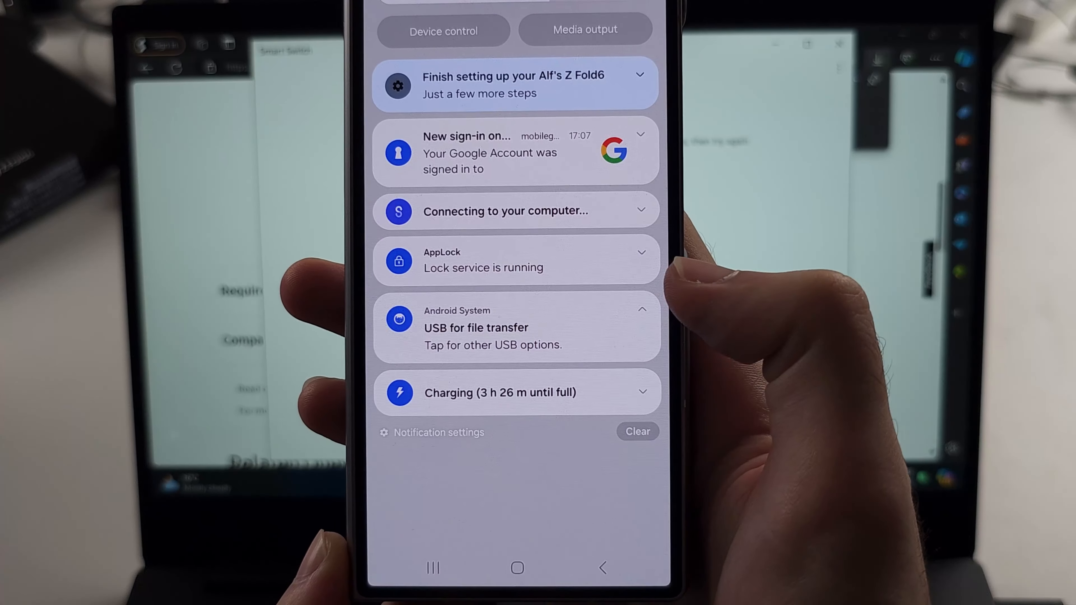
left_click(492, 344)
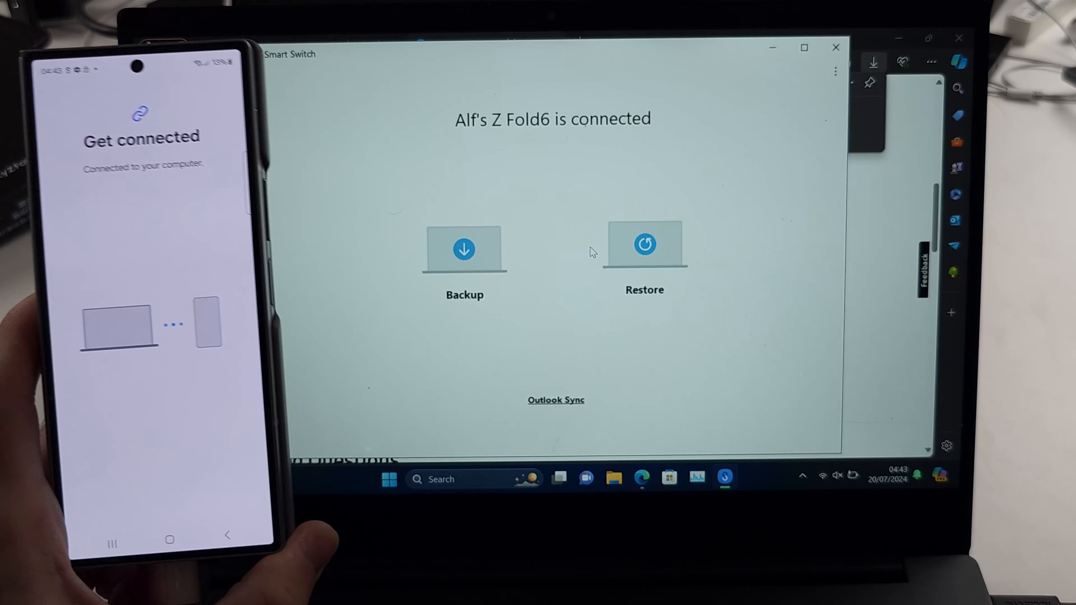
mouse_move(760, 120)
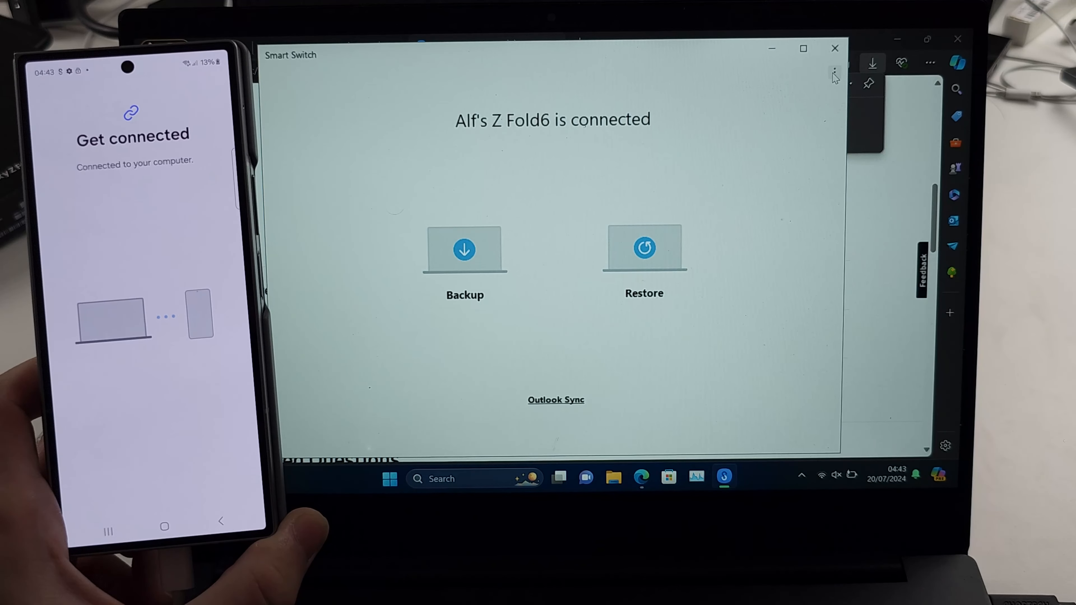
Step: Show Smart Switch's three-dot more-options menu for the connected Z Fold6
left_click(832, 73)
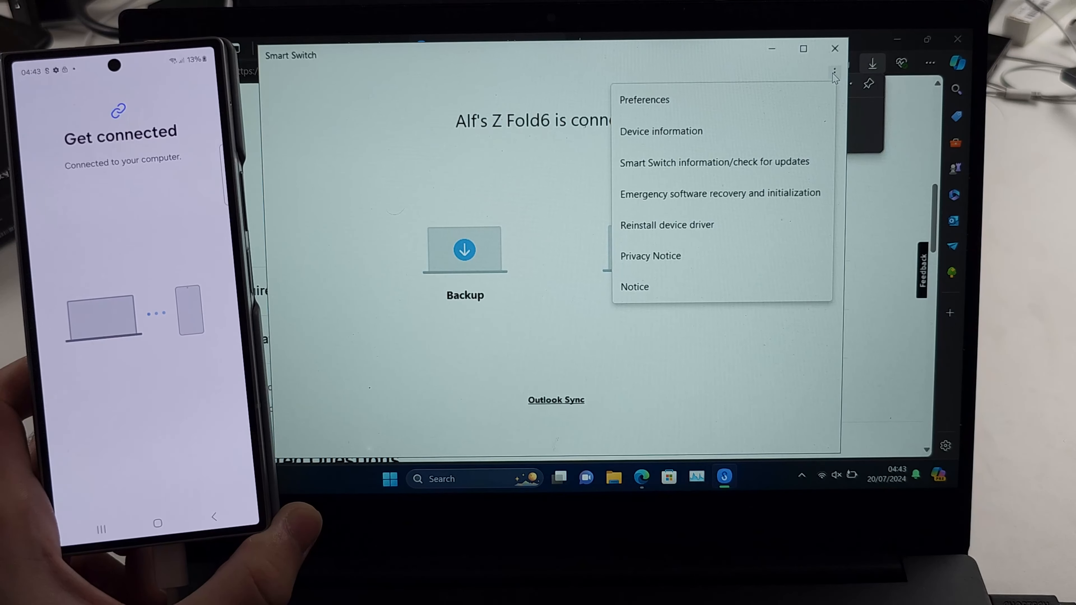
mouse_move(714, 98)
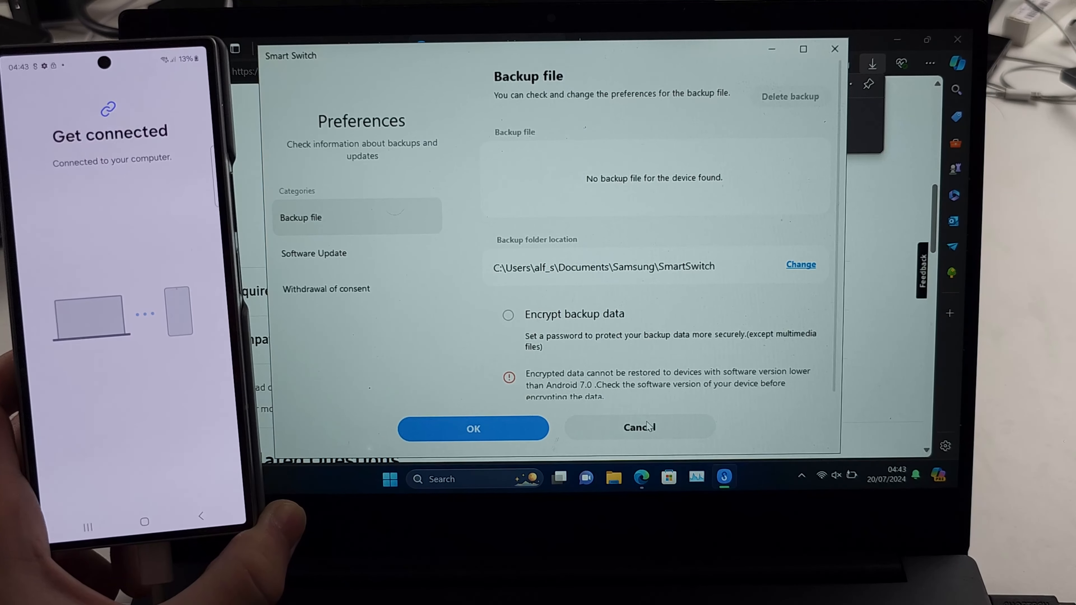
Step: Leave Preferences unchanged and start a Backup showing all nine item categories ticked
left_click(638, 427)
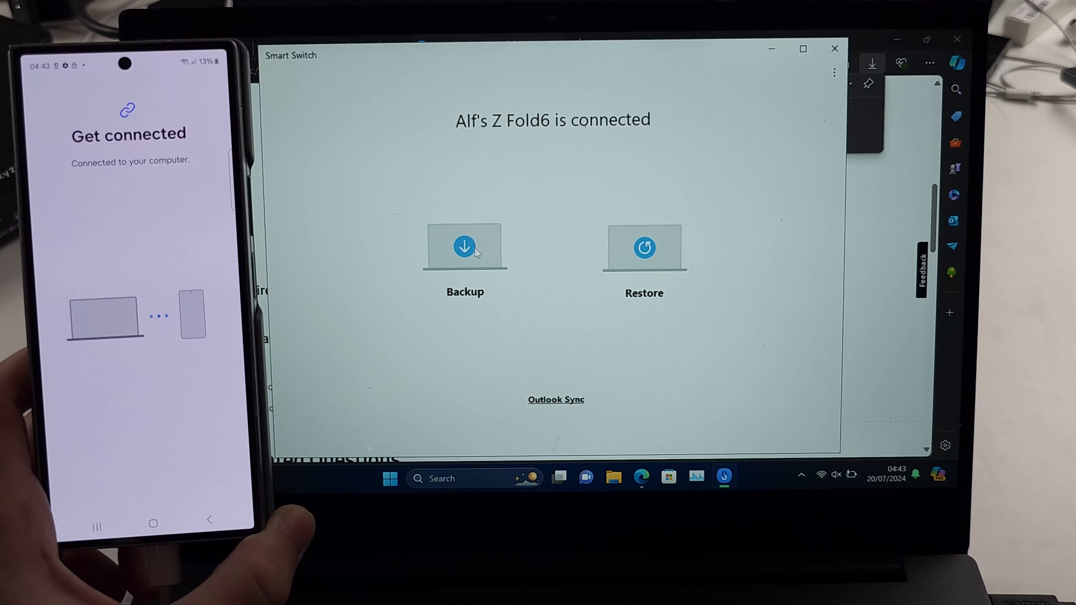
left_click(465, 248)
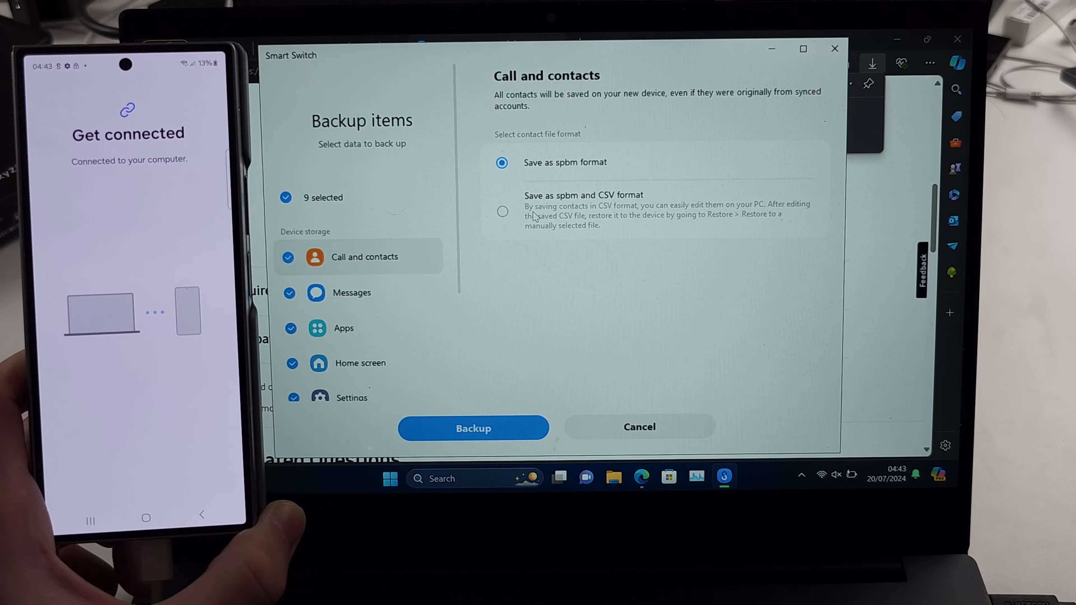
scroll("down", 3)
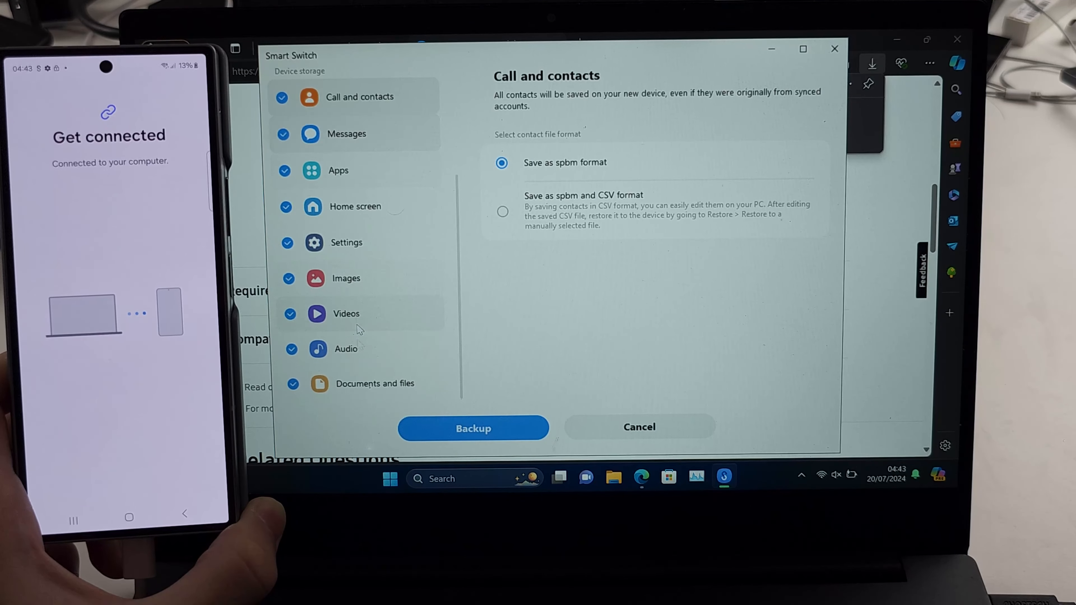